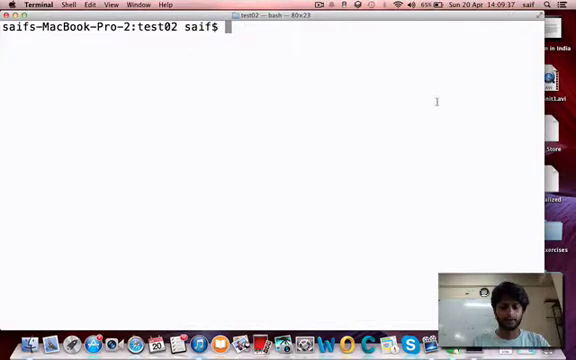
- Run wc -w tst01, which reports 21 words
{"action": "type", "text": "wc"}
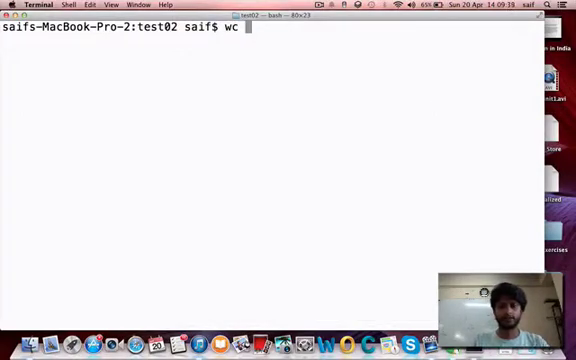
{"action": "type", "text": "-w"}
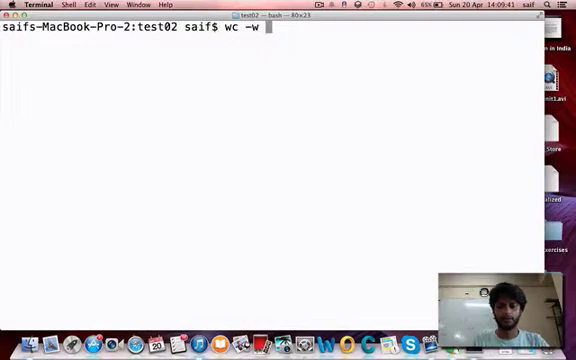
{"action": "type", "text": "tst01"}
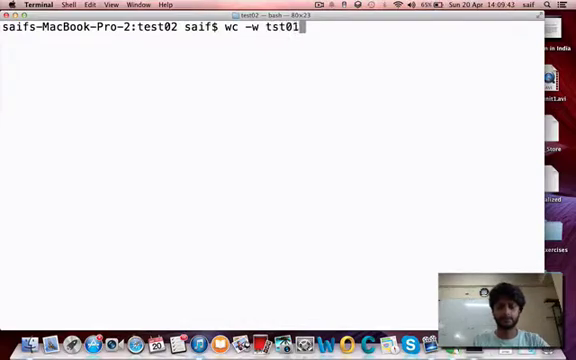
{"action": "key", "text": "Return"}
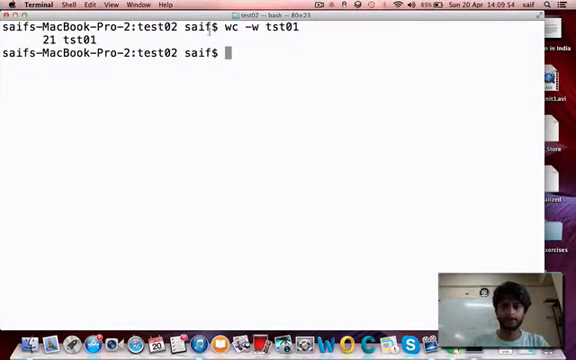
- Run wc -l tst01, which reports 21 lines
{"action": "type", "text": "wc"}
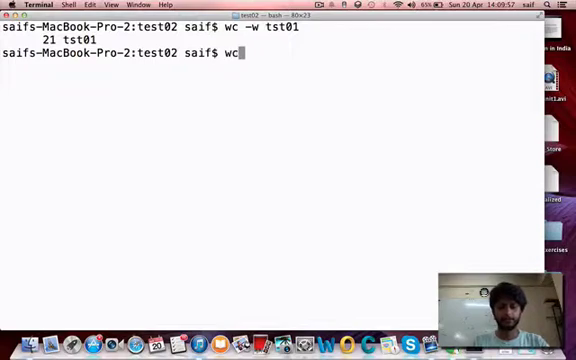
{"action": "type", "text": "-l"}
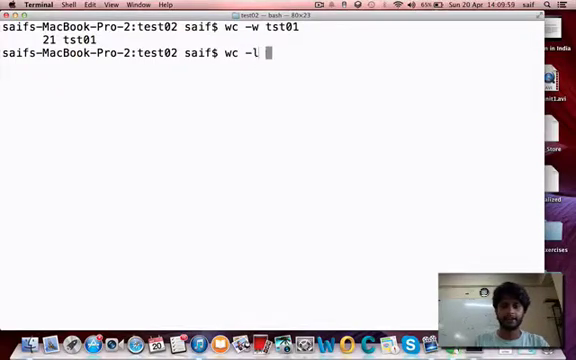
{"action": "type", "text": "tst"}
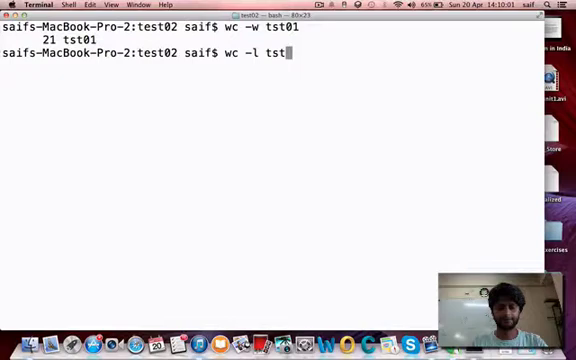
{"action": "key", "text": "Return"}
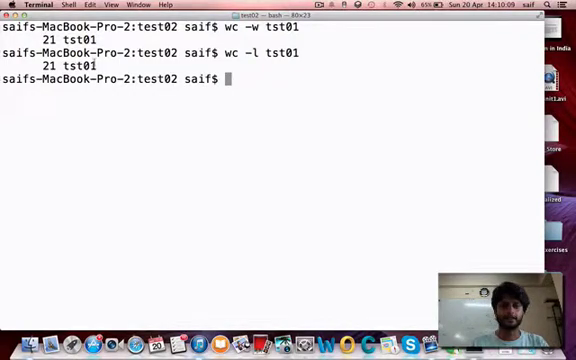
- Run wc -c tst01, which reports 57 characters
{"action": "type", "text": "wc"}
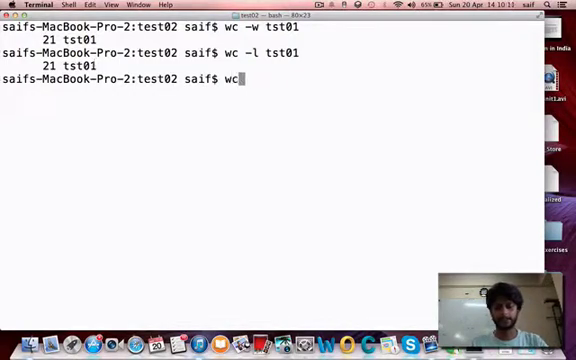
{"action": "type", "text": "-c"}
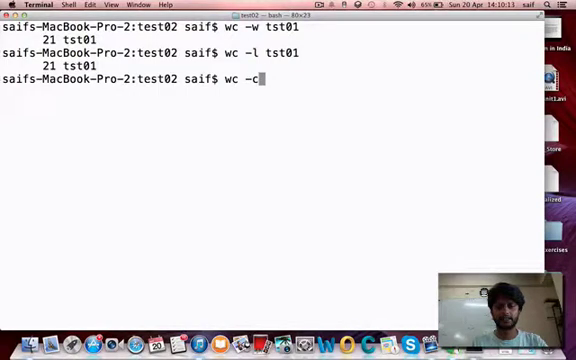
{"action": "type", "text": "tst01"}
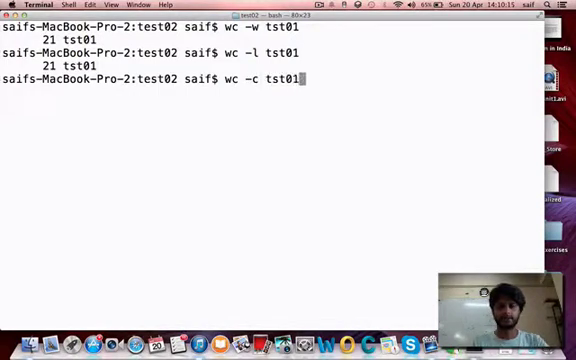
{"action": "key", "text": "Return"}
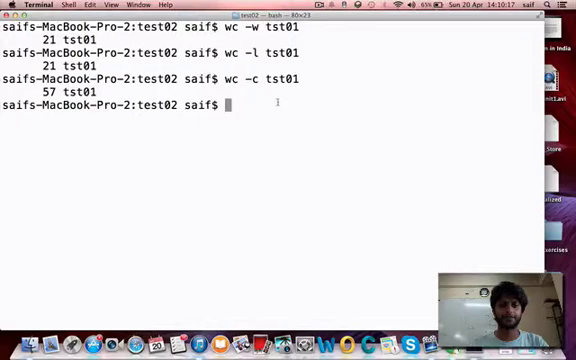
- Enter wc -wlc filename at the prompt without running it
{"action": "type", "text": "w"}
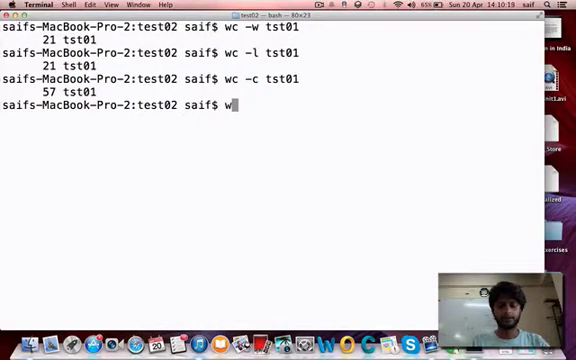
{"action": "type", "text": "c -"}
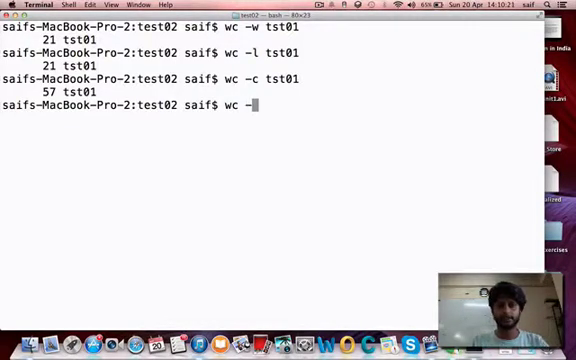
{"action": "type", "text": "wlc"}
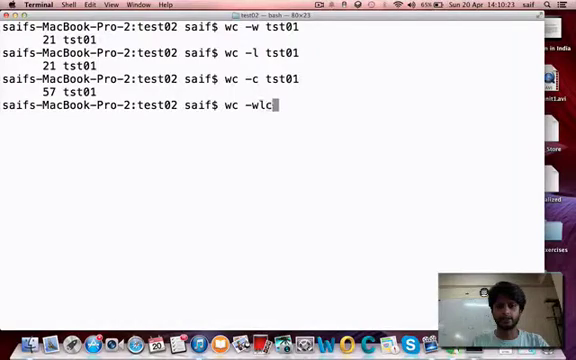
{"action": "type", "text": "file"}
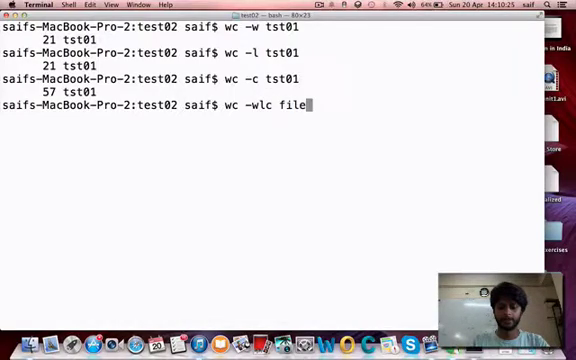
{"action": "type", "text": "name"}
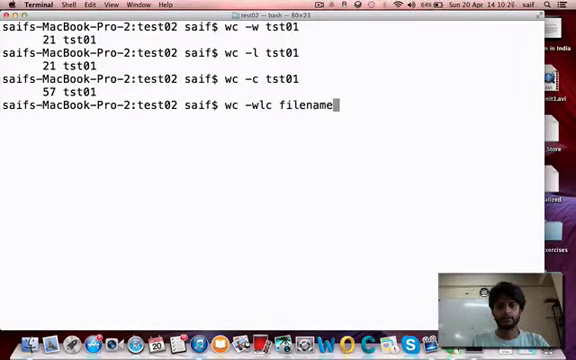